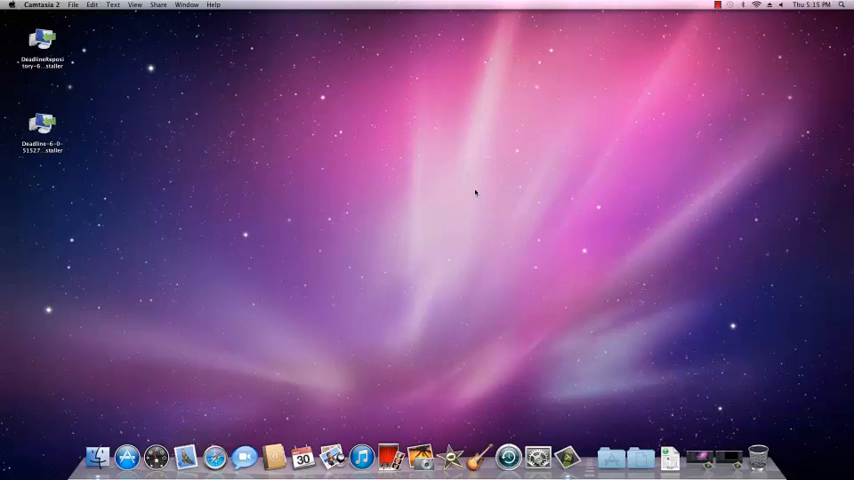
{"action": "mouse_move", "coordinate": [473, 191]}
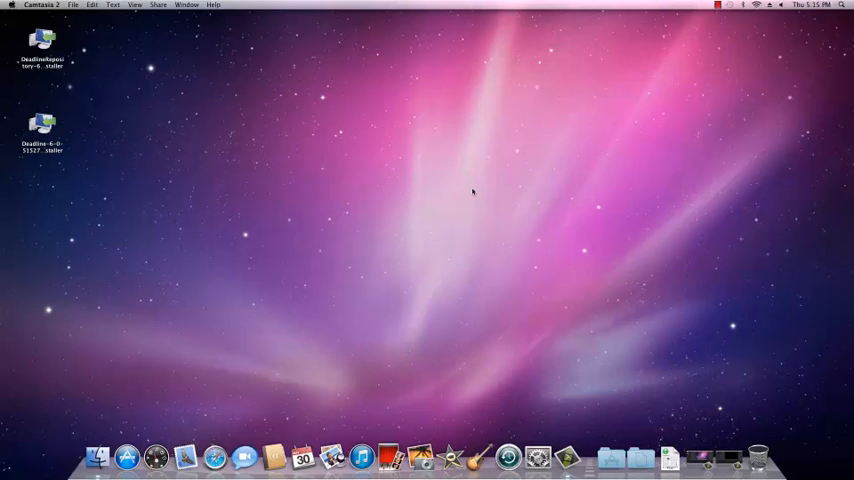
{"action": "mouse_move", "coordinate": [467, 191]}
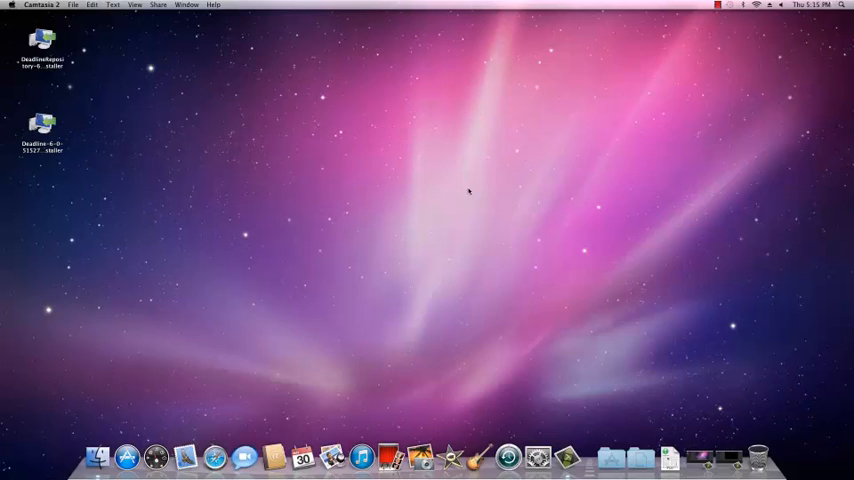
{"action": "mouse_move", "coordinate": [462, 192]}
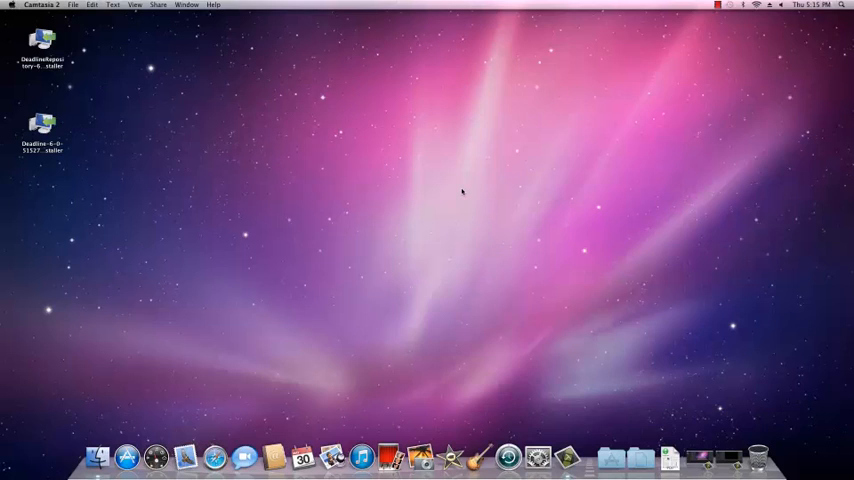
{"action": "mouse_move", "coordinate": [466, 190]}
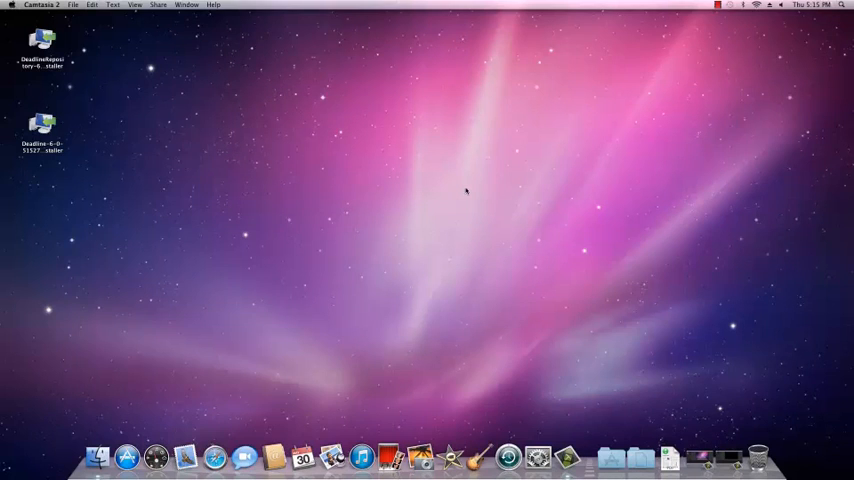
Launch the Deadline-6 client installer, authorise it with the password, and accept the license agreement
{"action": "left_click", "coordinate": [465, 191]}
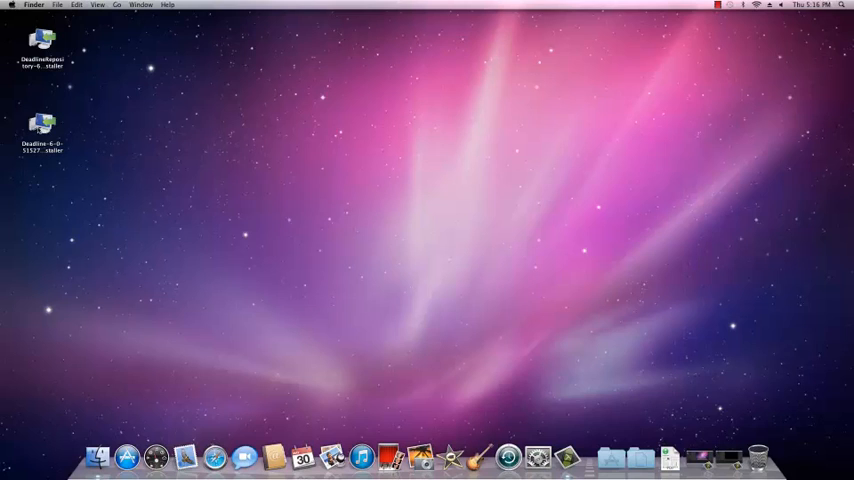
{"action": "double_click", "coordinate": [42, 127]}
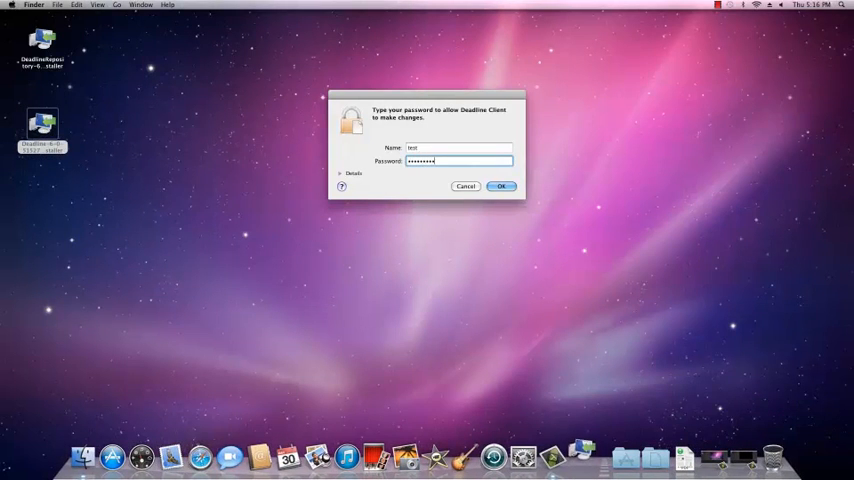
{"action": "left_click", "coordinate": [502, 186]}
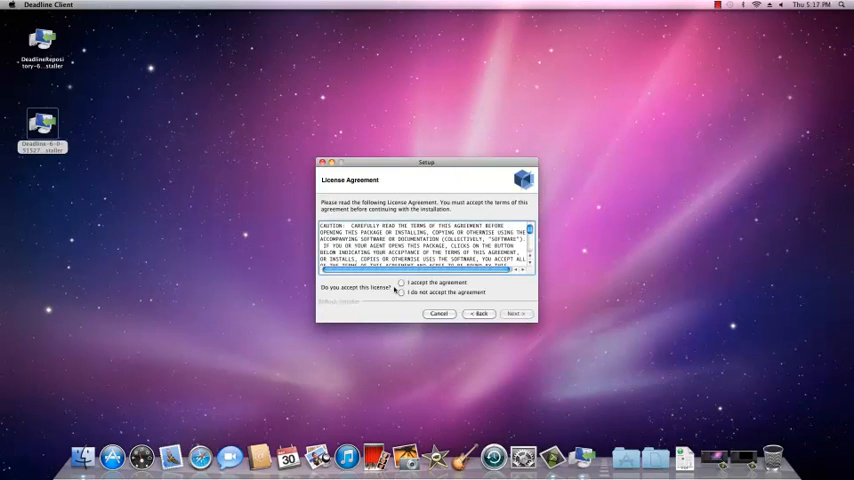
{"action": "left_click", "coordinate": [401, 282]}
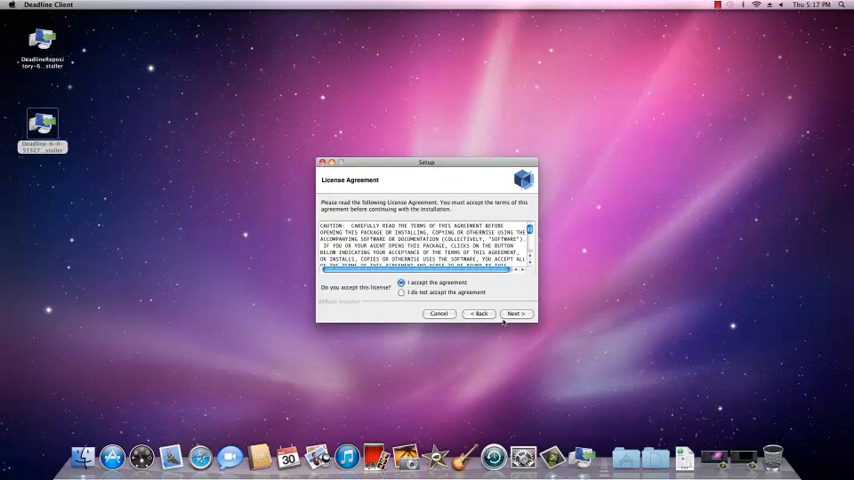
{"action": "left_click", "coordinate": [515, 313]}
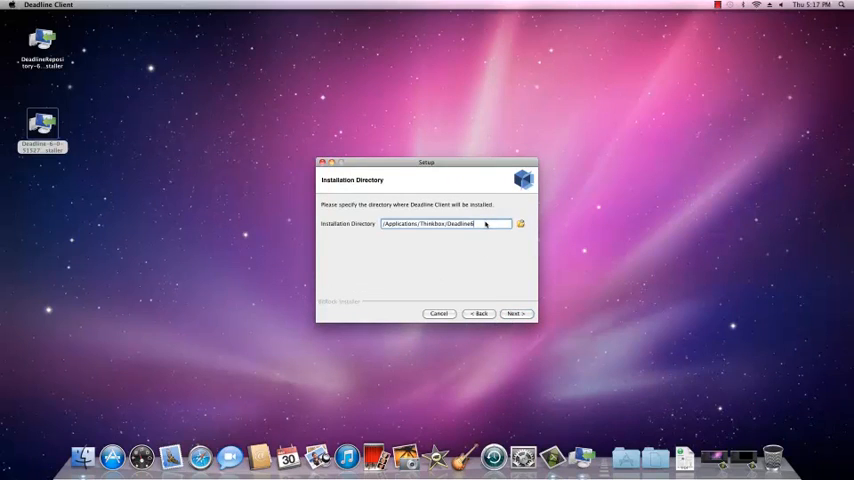
Set the installation directory under Applications/Thinkbox, re-authorise, and browse for the repository directory
{"action": "type", "text": "2"}
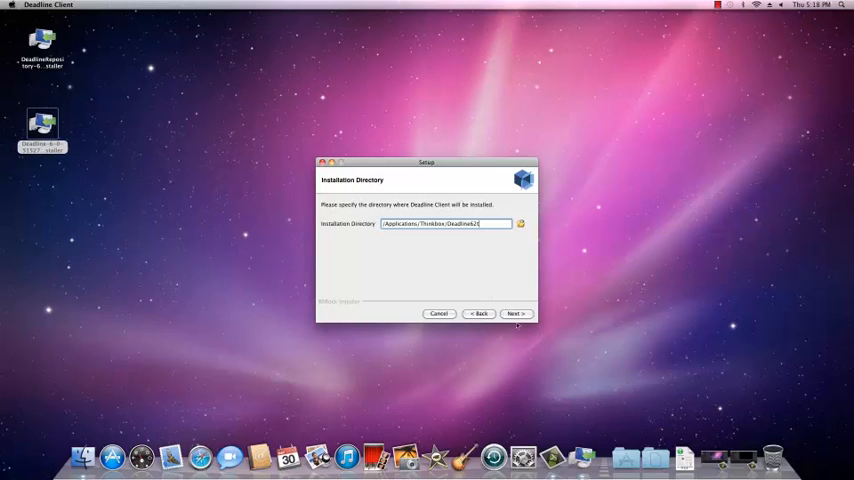
{"action": "left_click", "coordinate": [515, 313]}
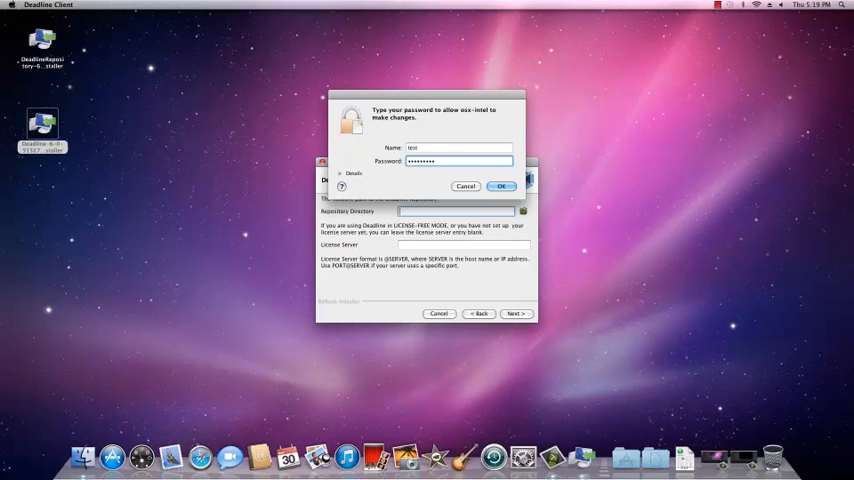
{"action": "left_click", "coordinate": [501, 186]}
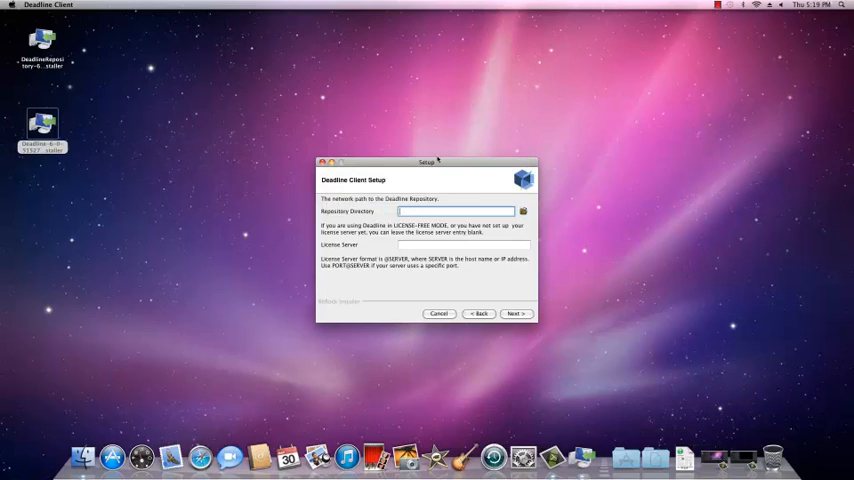
{"action": "left_click", "coordinate": [522, 211]}
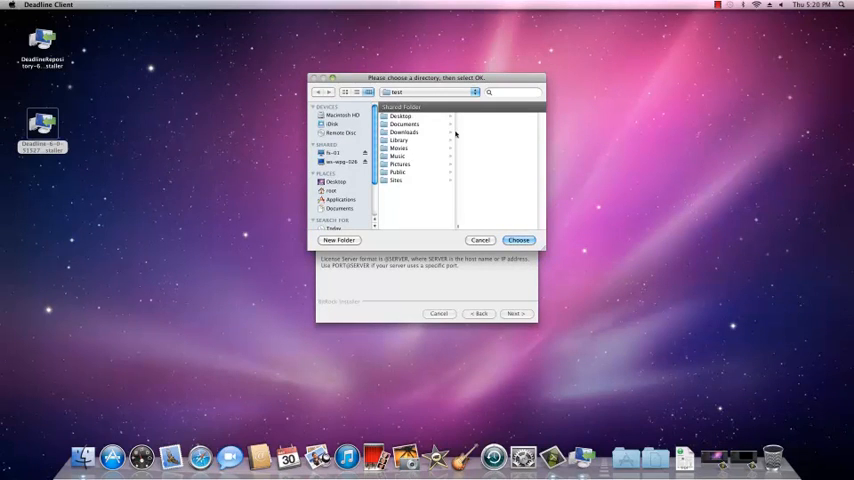
Choose Applications/Thinkbox/DeadlineRepository as the repository directory
{"action": "left_click", "coordinate": [340, 199]}
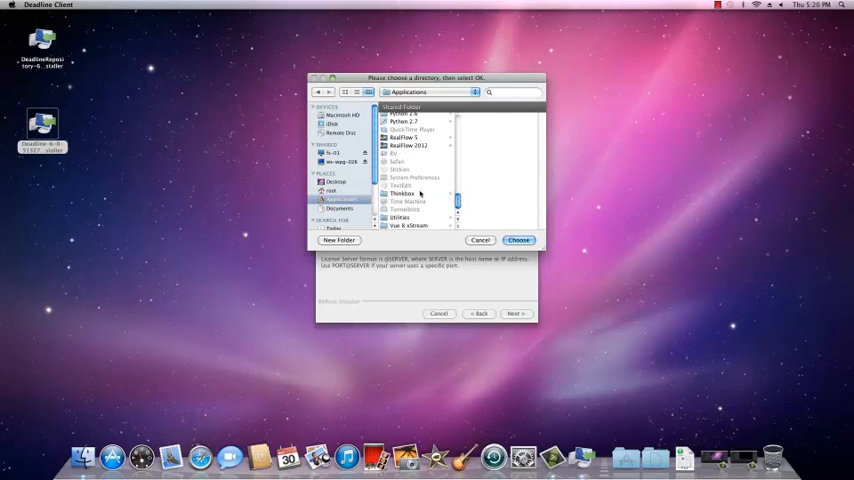
{"action": "left_click", "coordinate": [402, 193]}
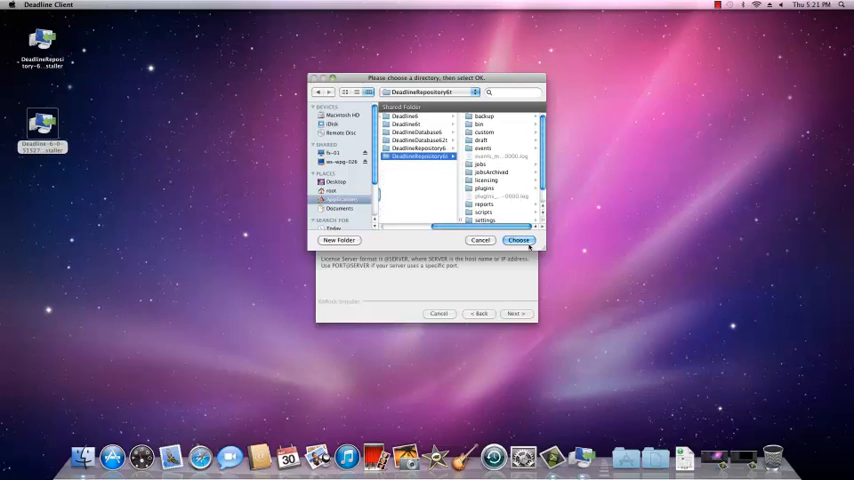
{"action": "left_click", "coordinate": [519, 240]}
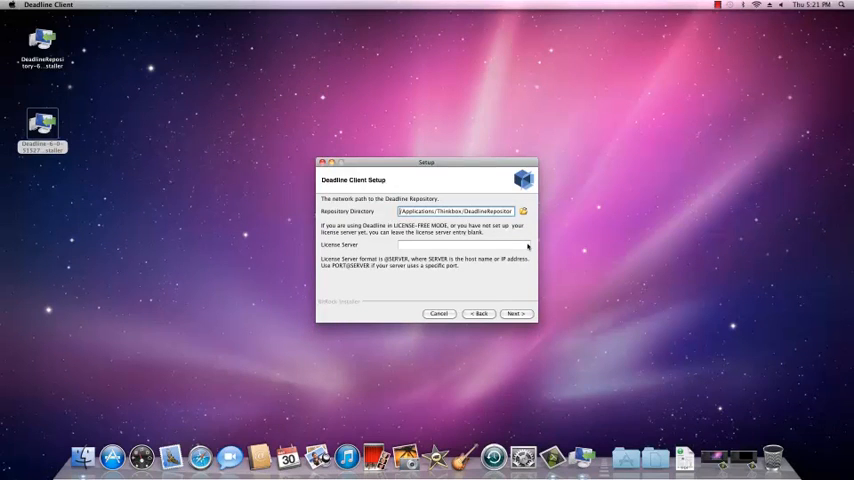
{"action": "mouse_move", "coordinate": [529, 240]}
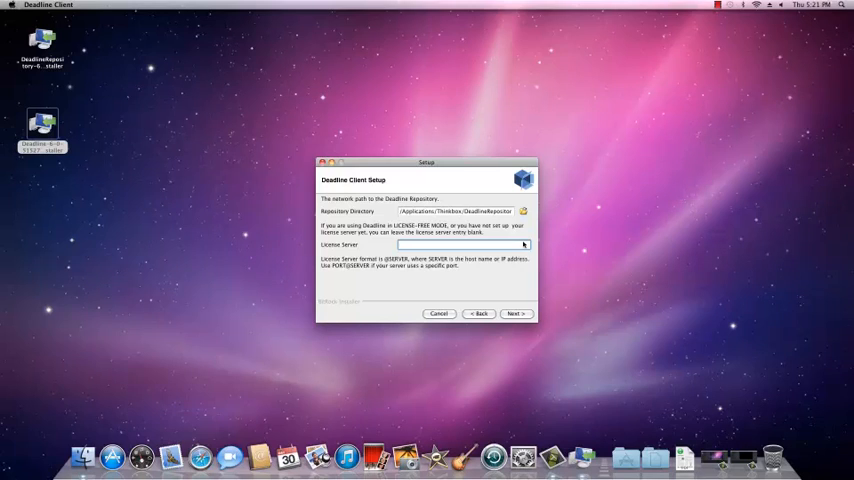
Enter 27008@thinkserv as the license server and continue to Launcher Setup
{"action": "type", "text": "@thinkserv"}
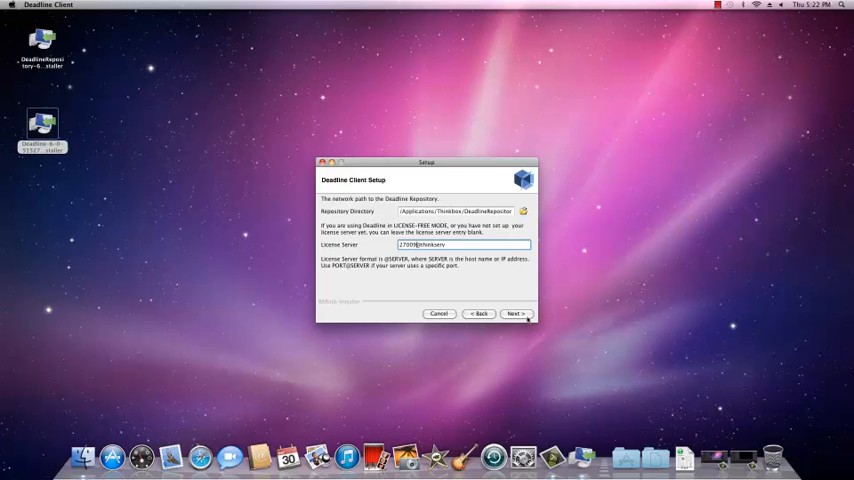
{"action": "left_click", "coordinate": [515, 313]}
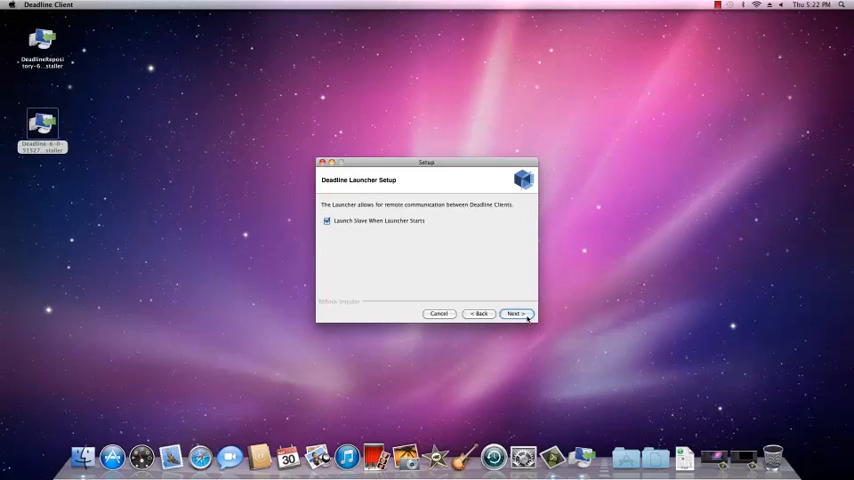
Turn off 'Launch Slave When Launcher Starts' and advance to Ready to Install
{"action": "left_click", "coordinate": [327, 221]}
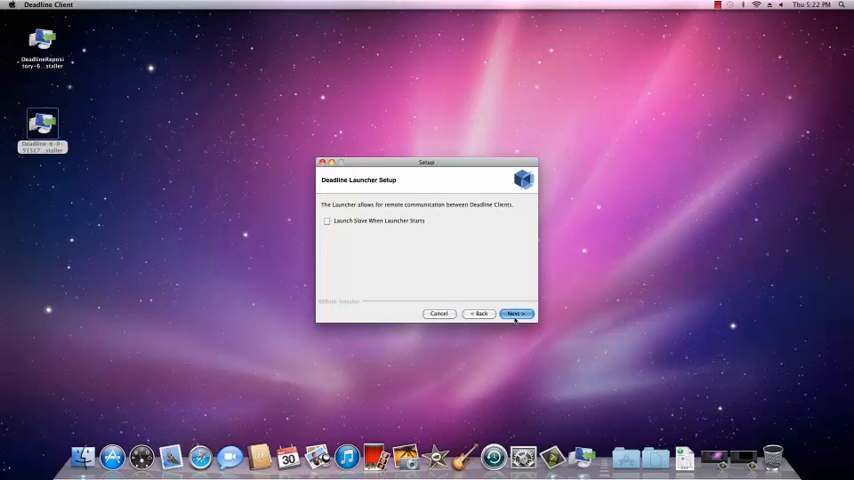
{"action": "left_click", "coordinate": [514, 313]}
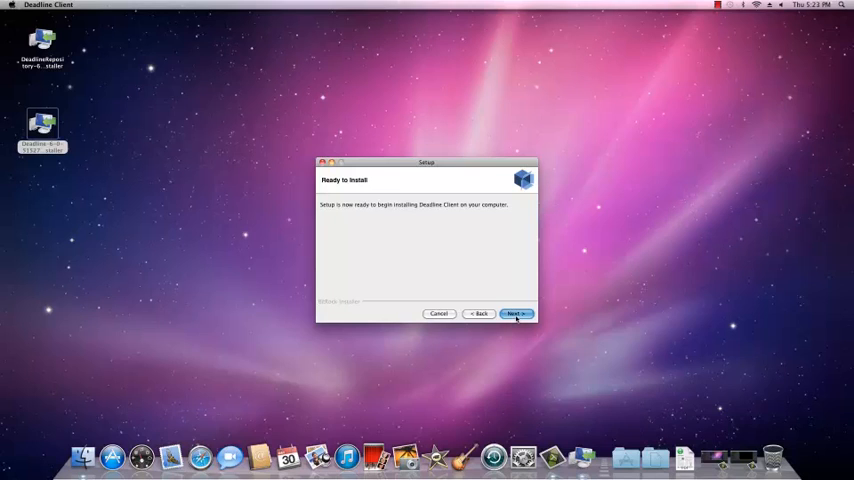
Start the Deadline Client installation and let it run to completion
{"action": "left_click", "coordinate": [516, 313]}
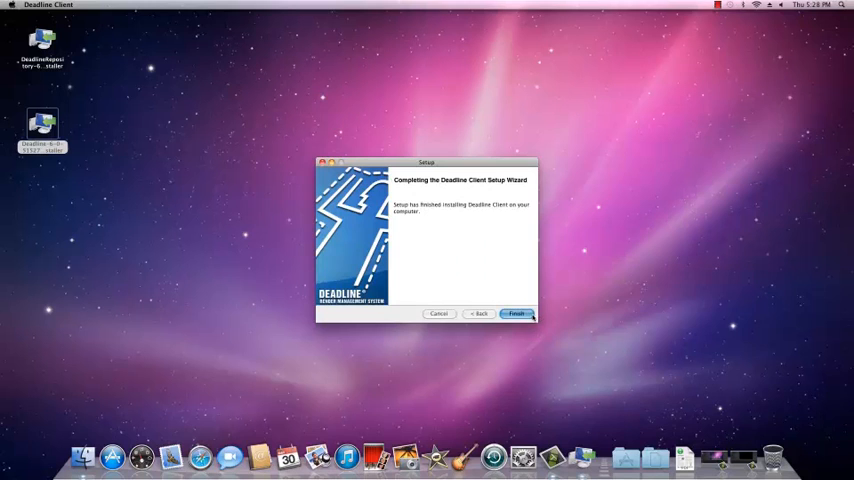
Finish the installer wizard, which opens Deadline Monitor
{"action": "left_click", "coordinate": [516, 313]}
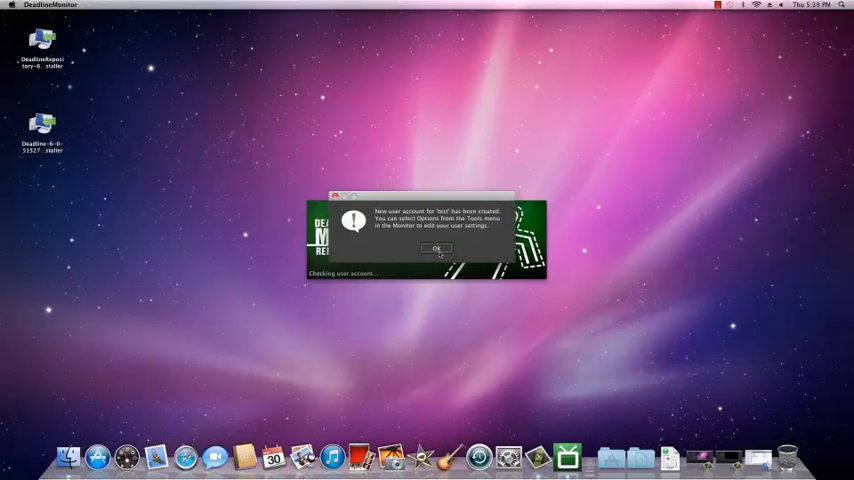
Acknowledge the message that user account 'test' was created
{"action": "left_click", "coordinate": [436, 248]}
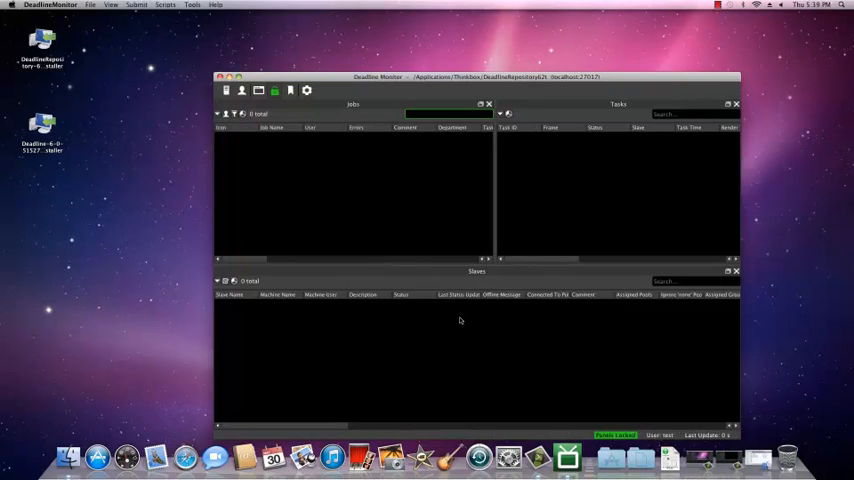